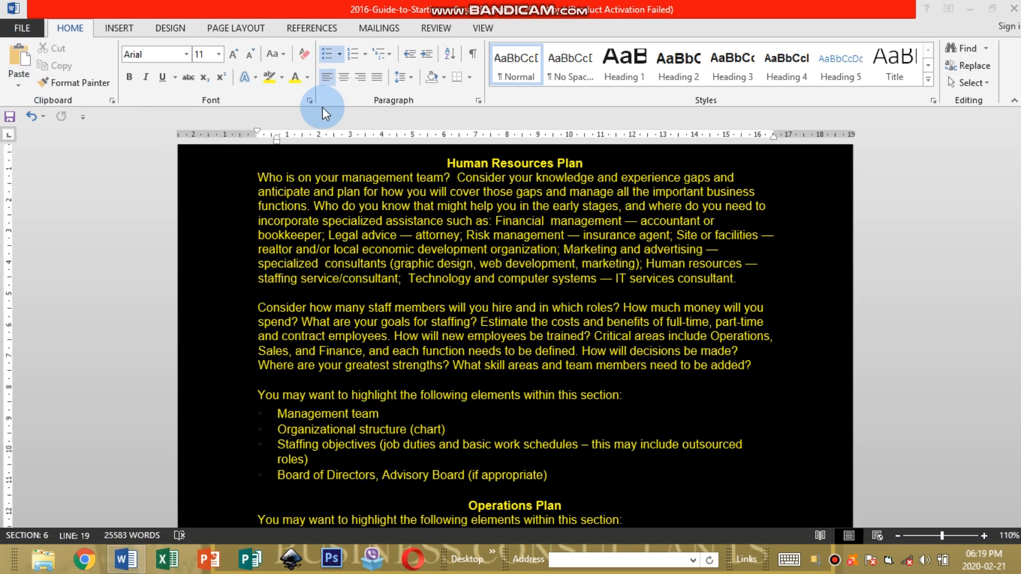
pyautogui.moveTo(556, 164)
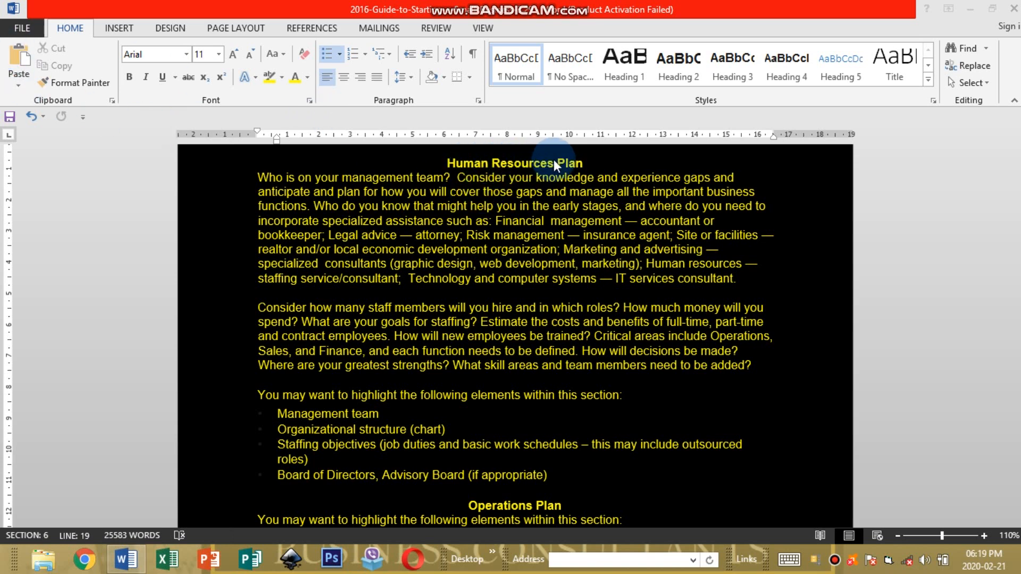
pyautogui.moveTo(550, 171)
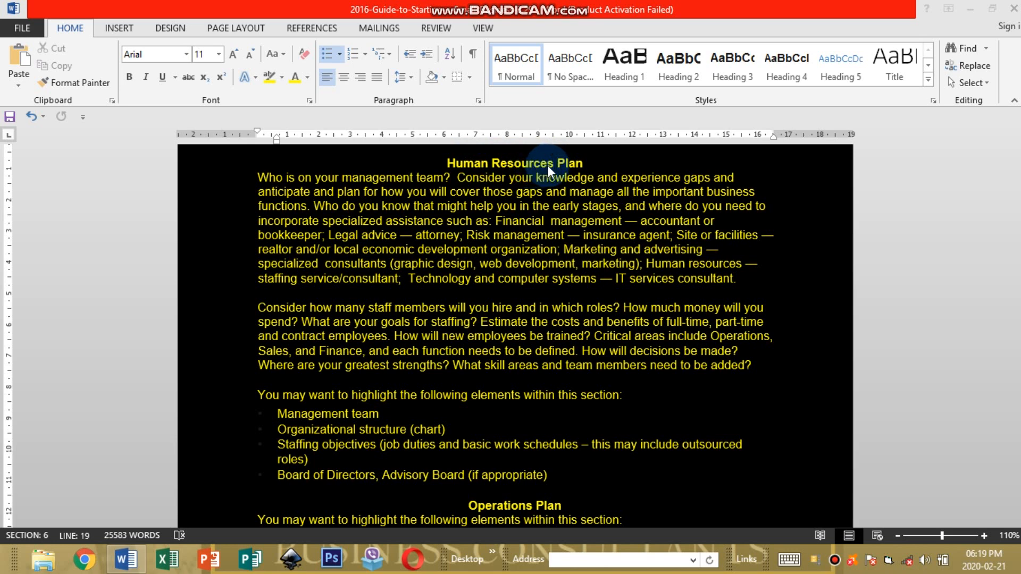
pyautogui.moveTo(365, 172)
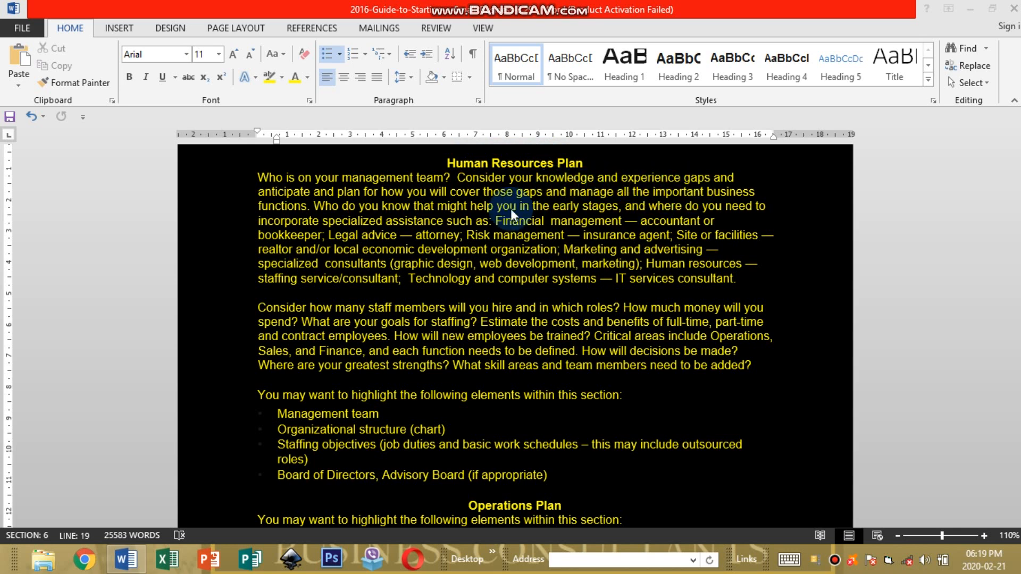
pyautogui.moveTo(411, 206)
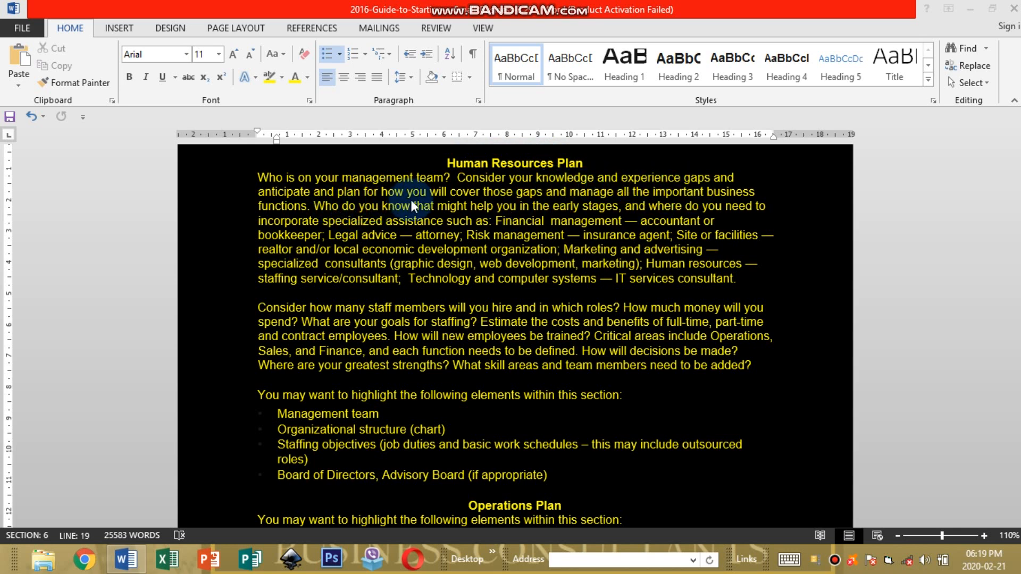
pyautogui.moveTo(482, 208)
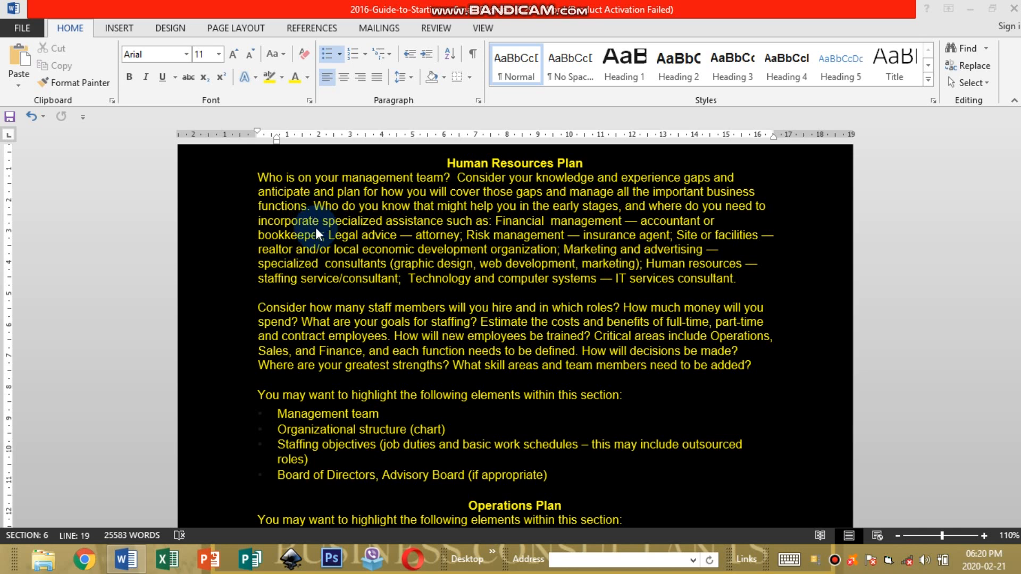
pyautogui.moveTo(726, 335)
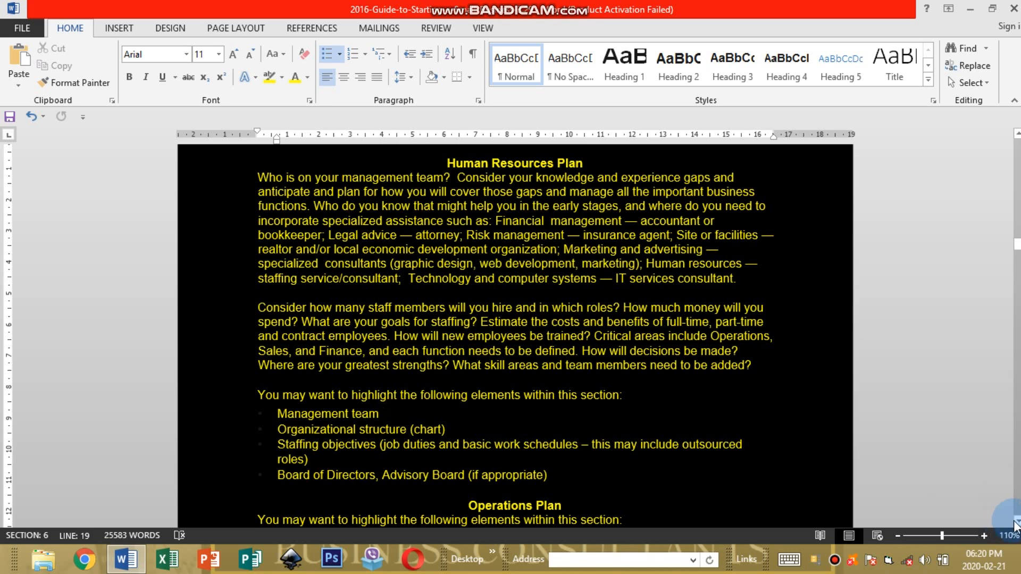
# Scroll down to the Operations Plan bullets and the Research and Development Plan heading
pyautogui.scroll(-3)
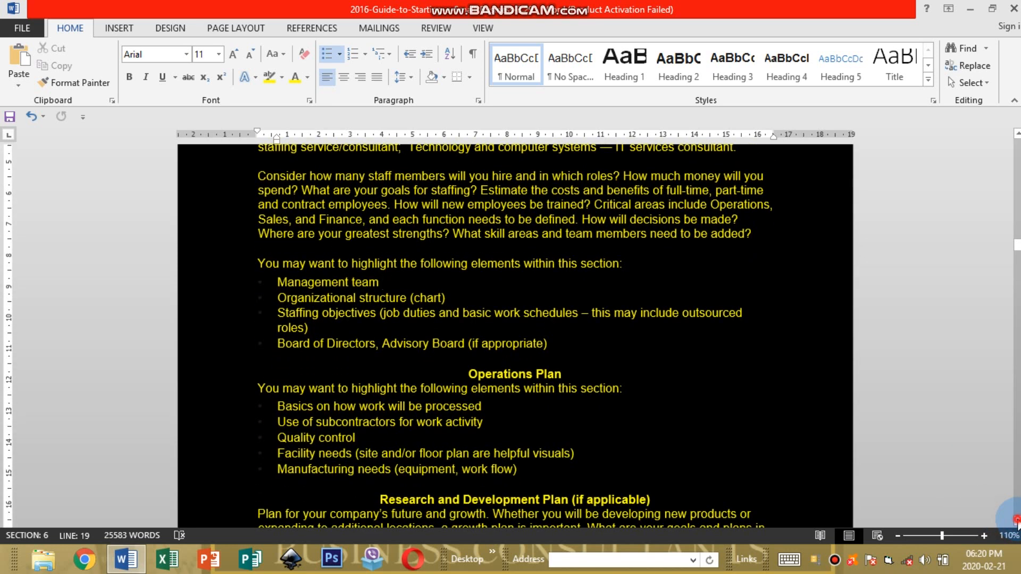
pyautogui.scroll(-3)
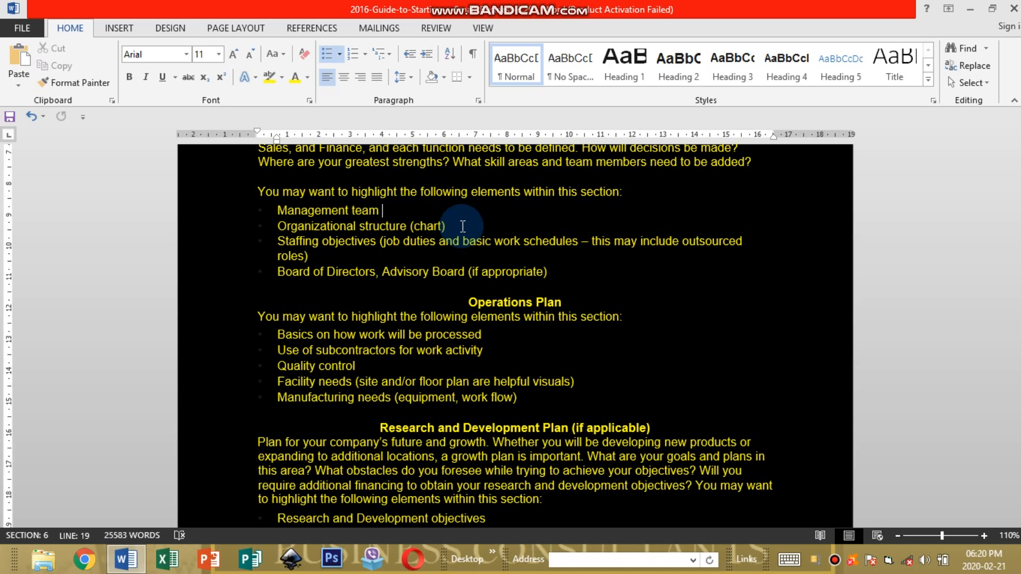
pyautogui.moveTo(324, 256)
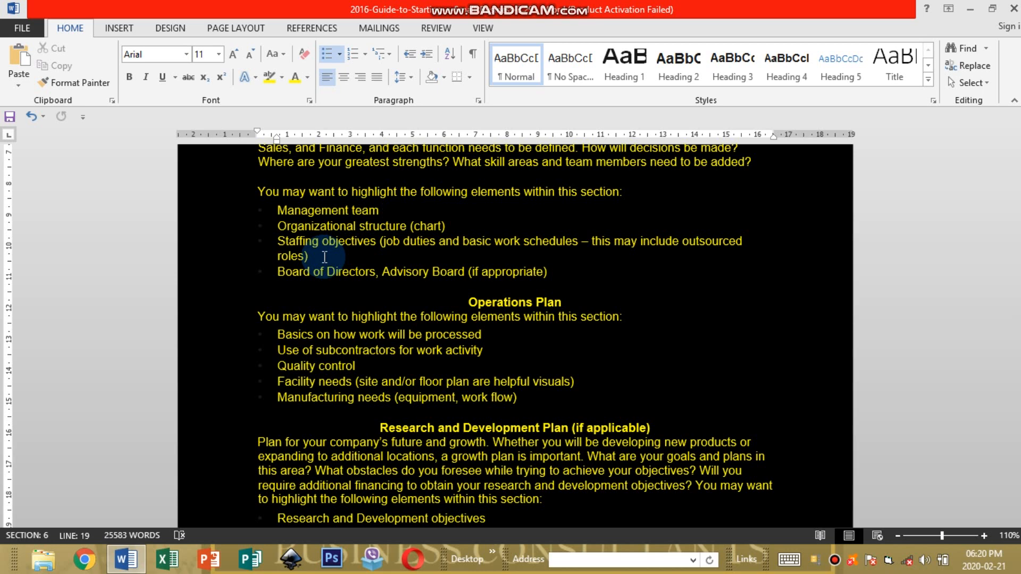
pyautogui.click(382, 211)
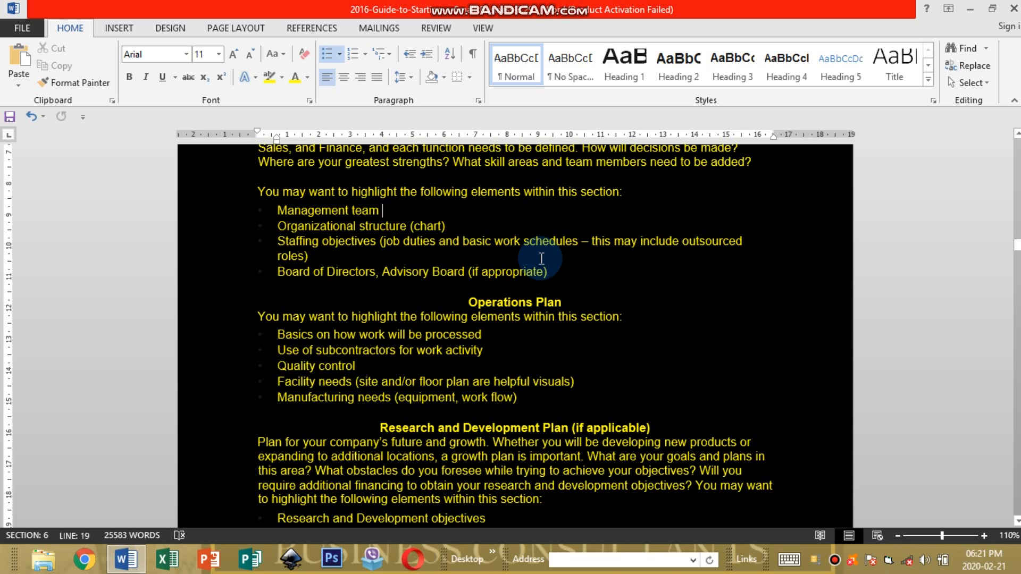
pyautogui.moveTo(369, 260)
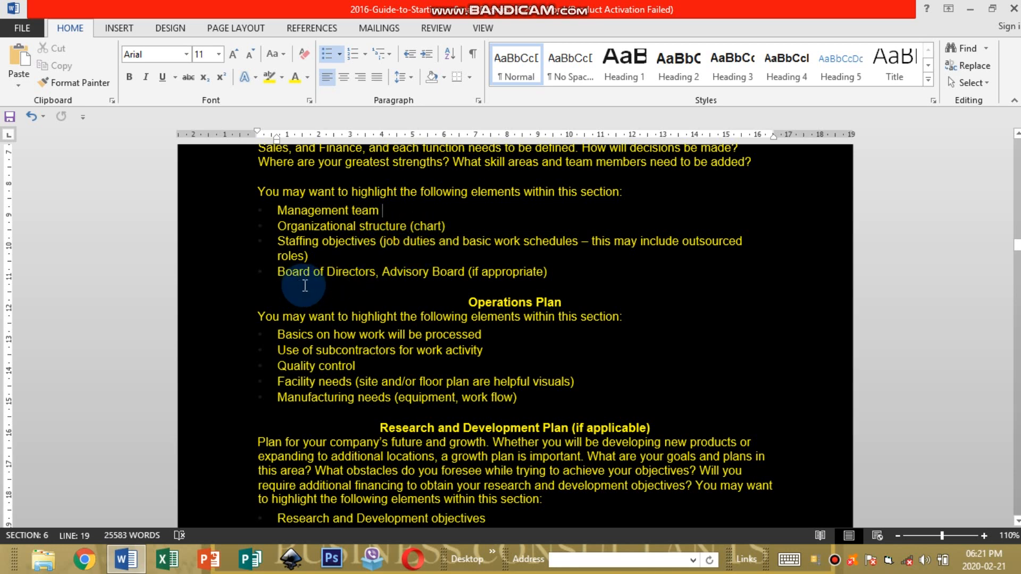
pyautogui.moveTo(353, 285)
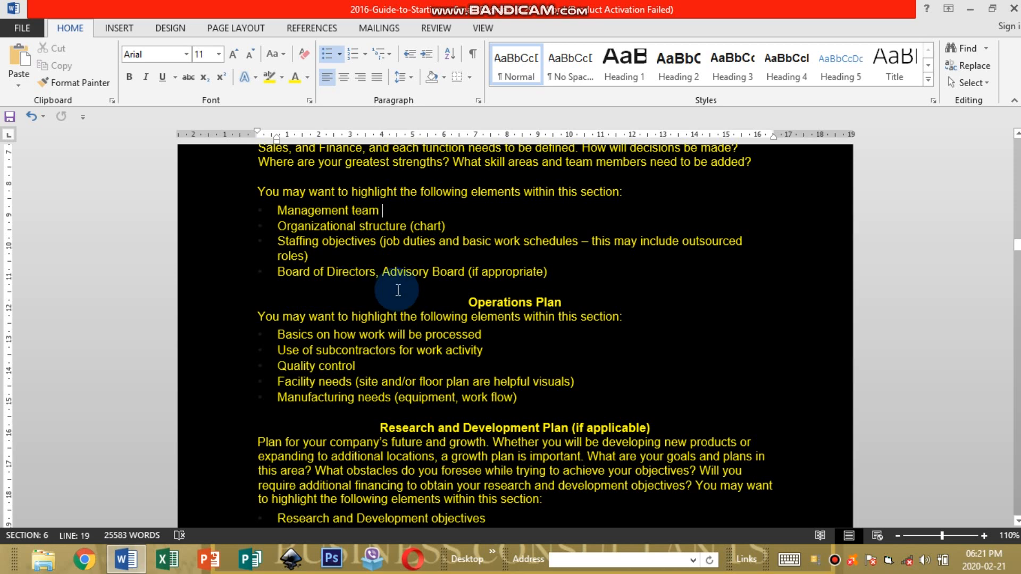
pyautogui.moveTo(402, 292)
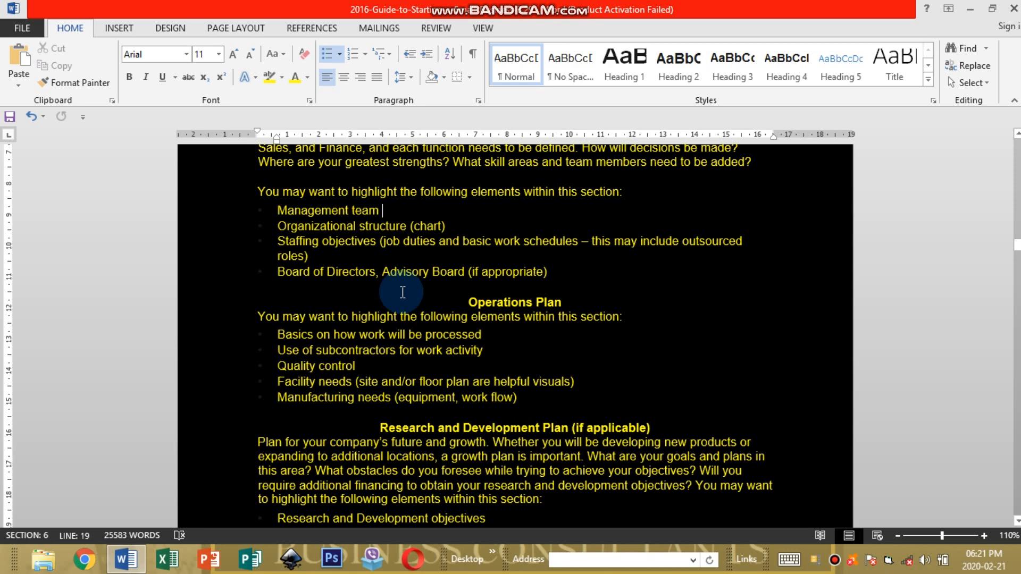
pyautogui.moveTo(447, 279)
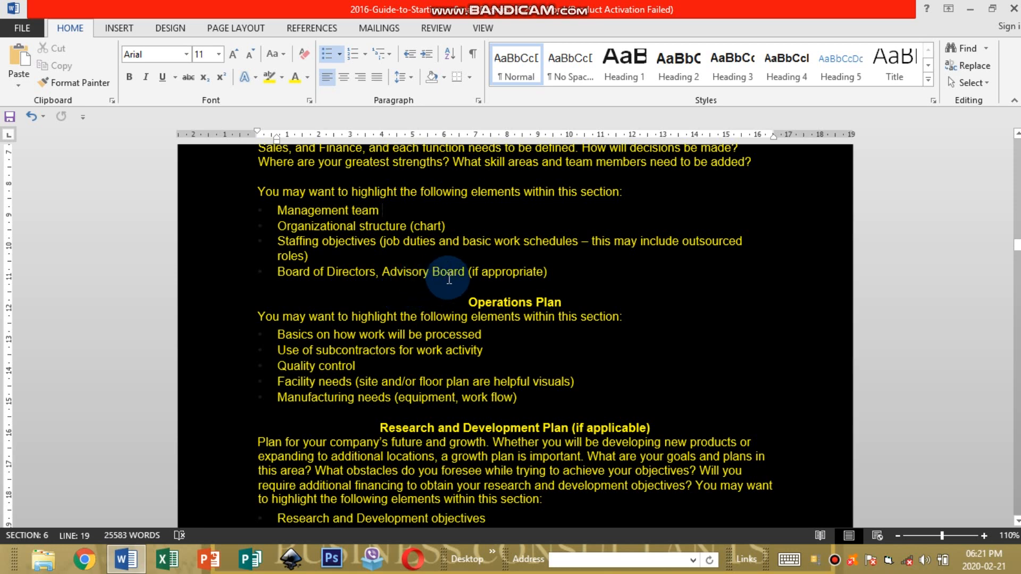
pyautogui.moveTo(393, 269)
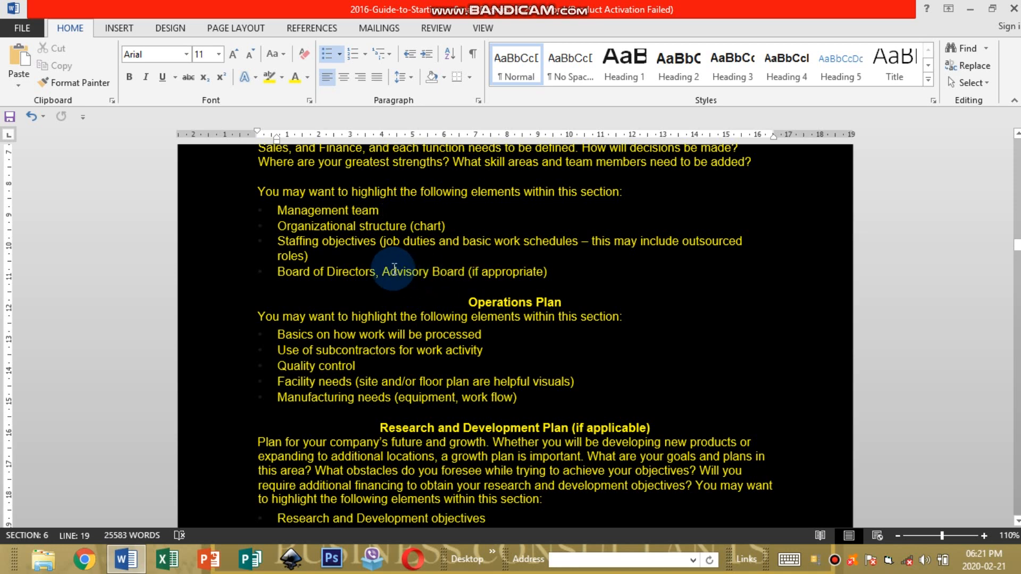
pyautogui.moveTo(417, 271)
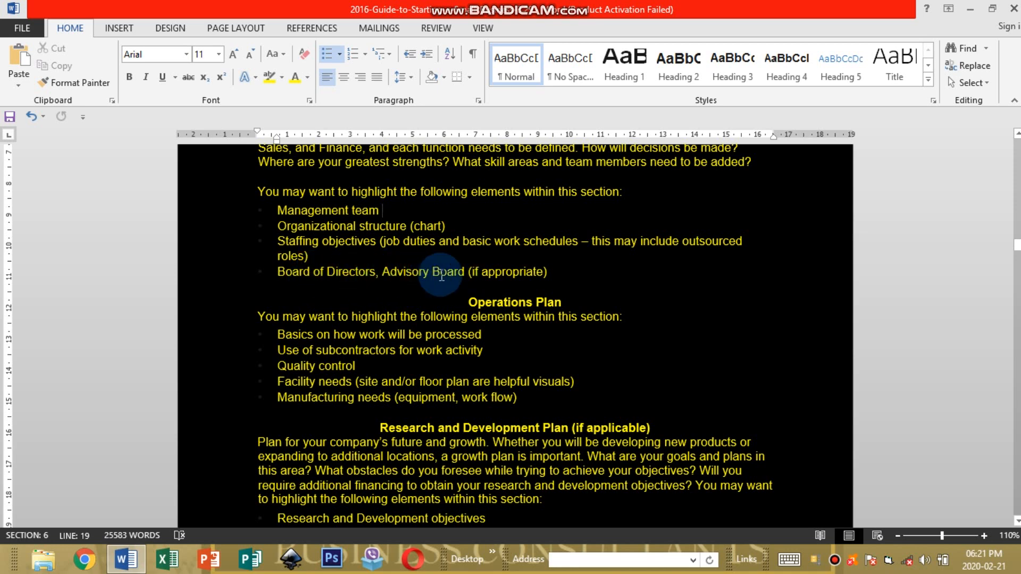
pyautogui.moveTo(524, 278)
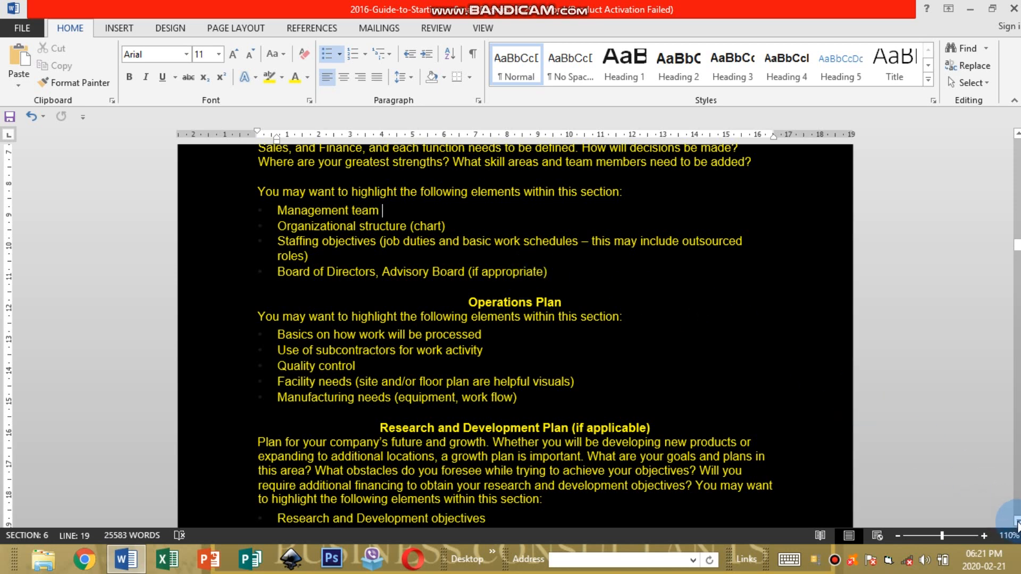
# Scroll down to the full Research and Development Plan list and the Section 4—Financials heading
pyautogui.scroll(-3)
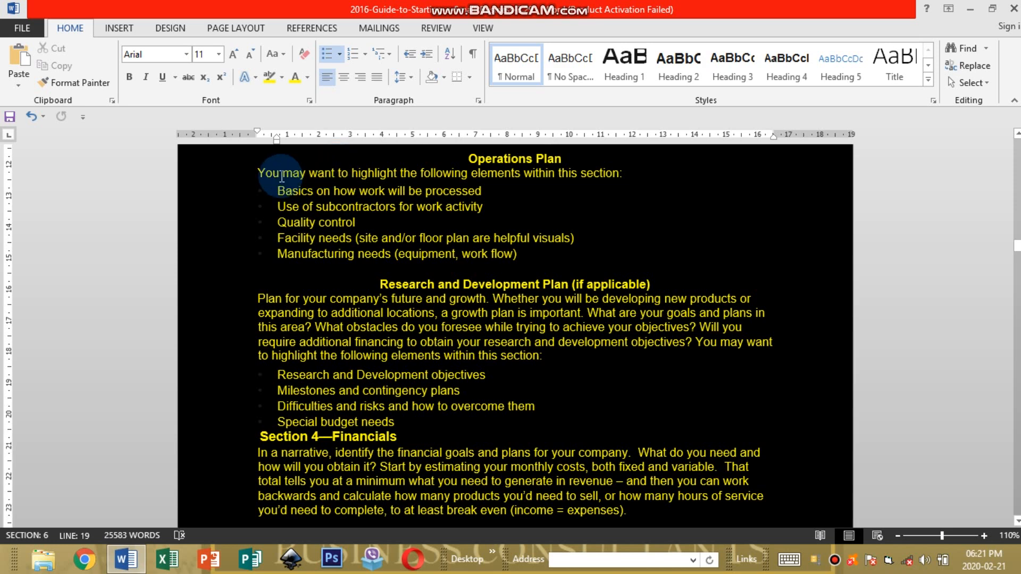
pyautogui.moveTo(319, 173)
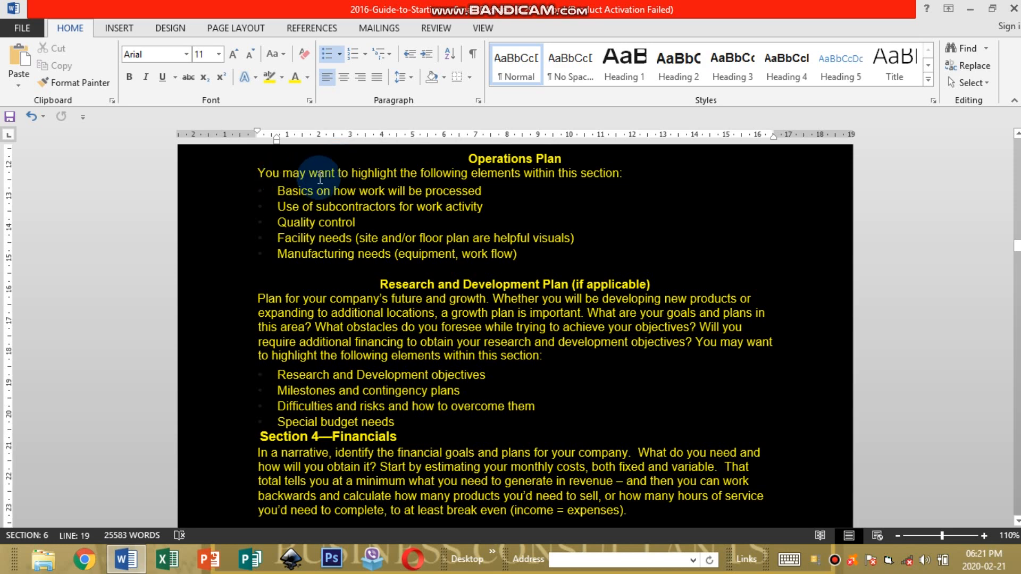
pyautogui.moveTo(529, 184)
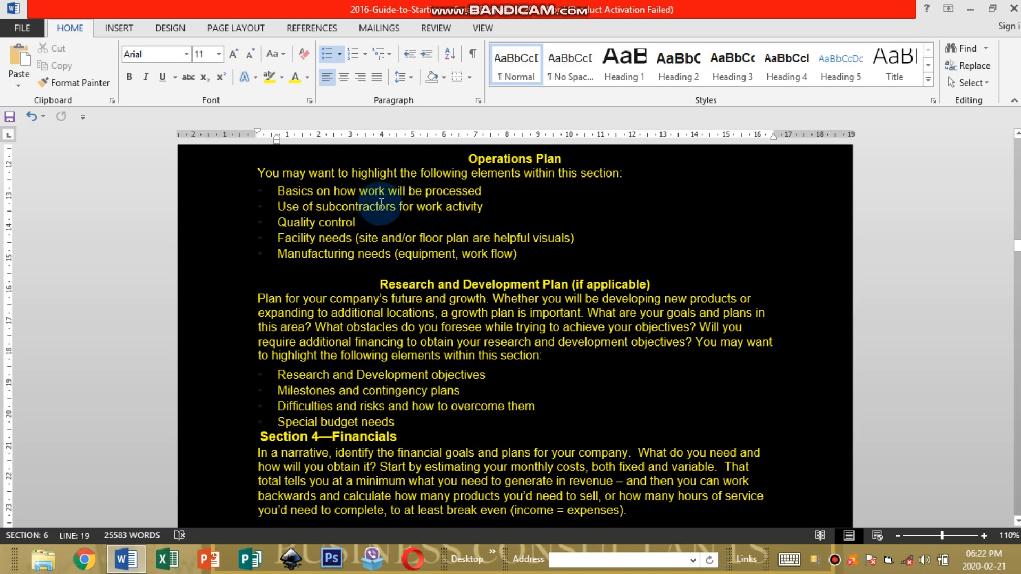
pyautogui.moveTo(492, 196)
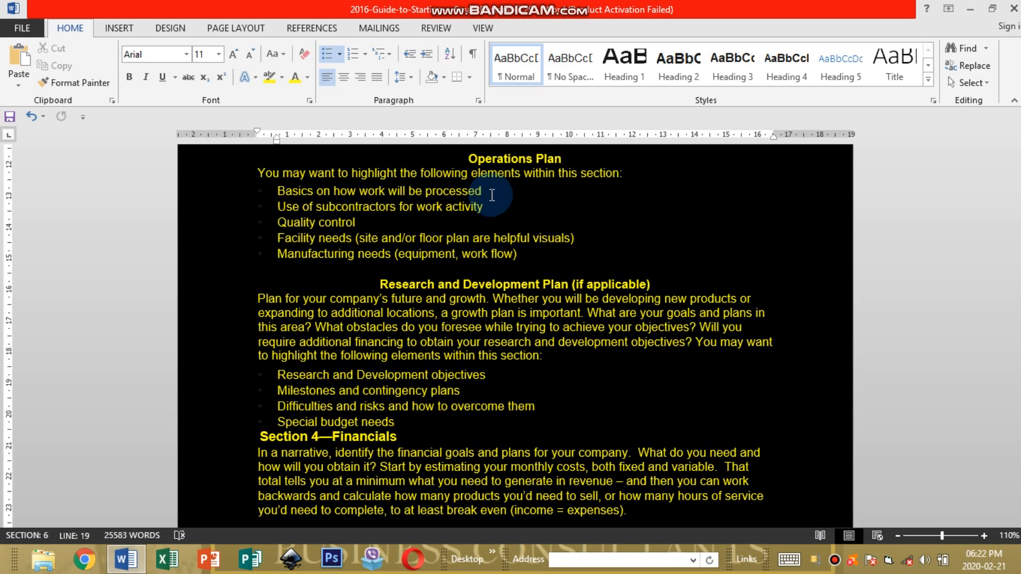
pyautogui.moveTo(402, 216)
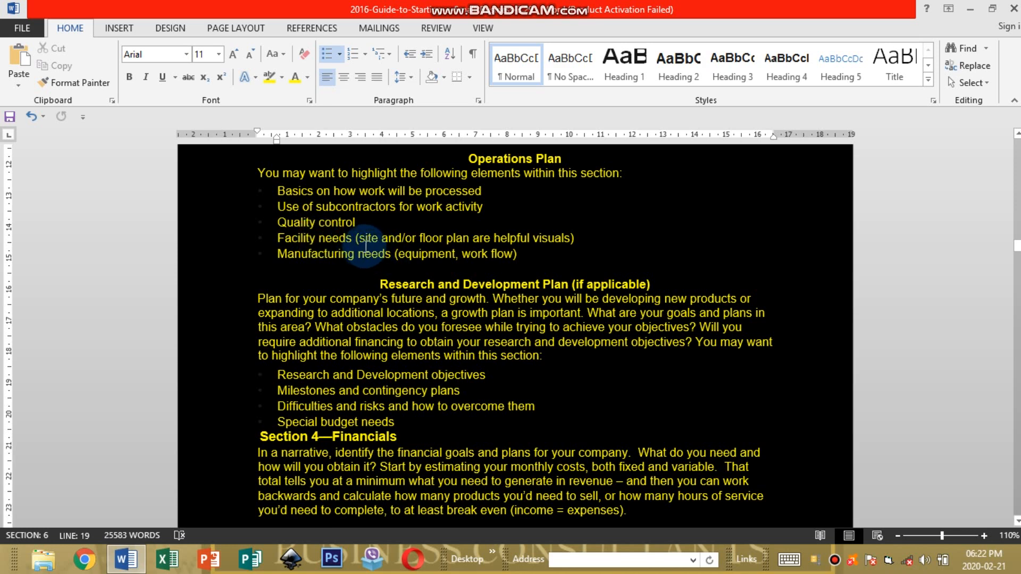
pyautogui.moveTo(456, 245)
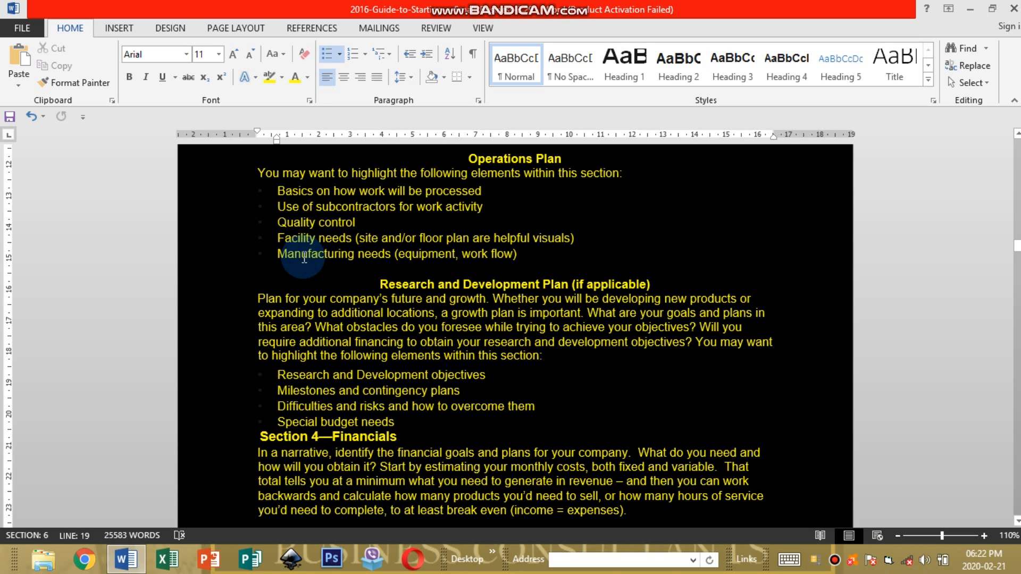
pyautogui.moveTo(413, 262)
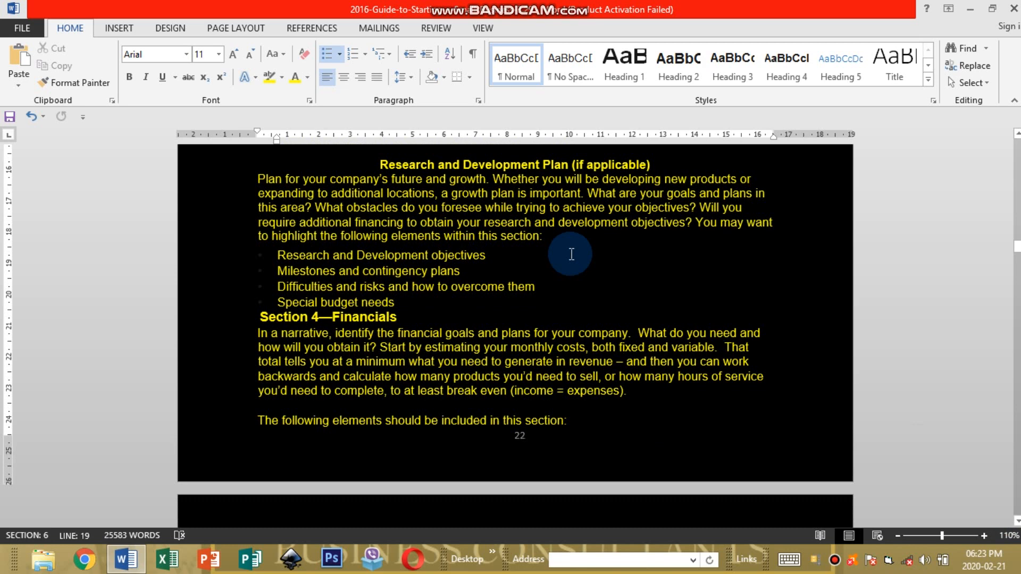
pyautogui.moveTo(352, 189)
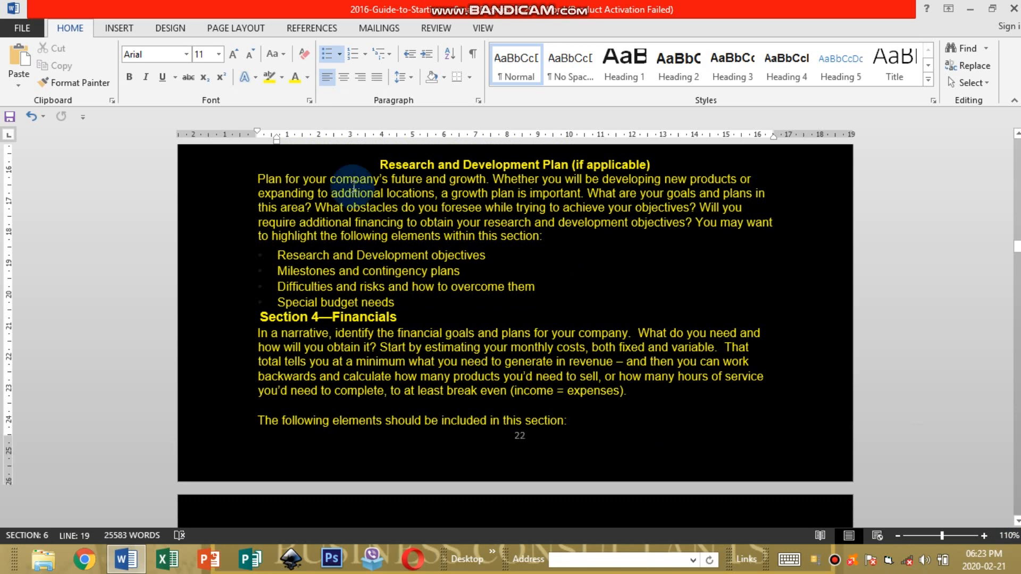
pyautogui.moveTo(471, 227)
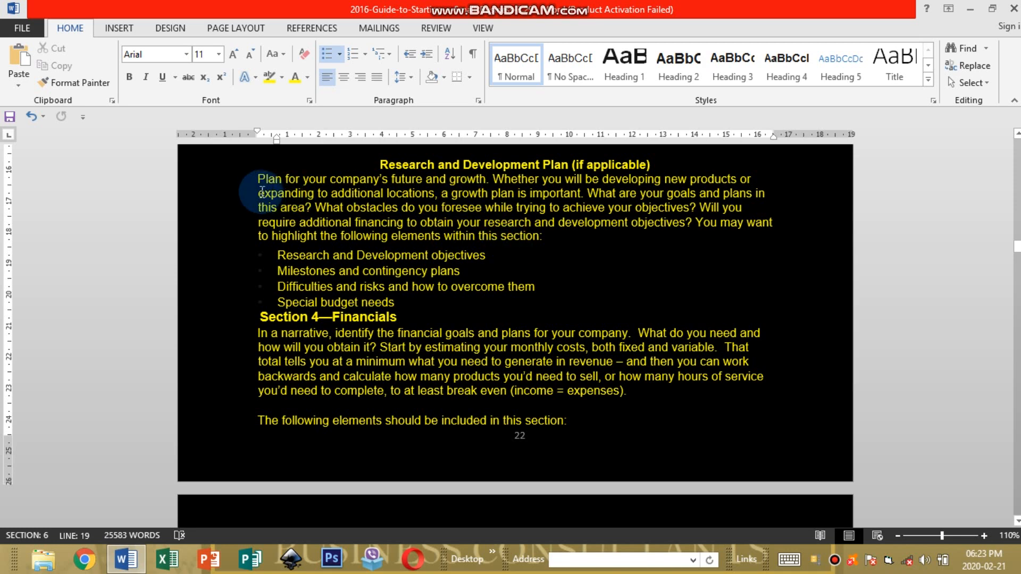
pyautogui.moveTo(494, 189)
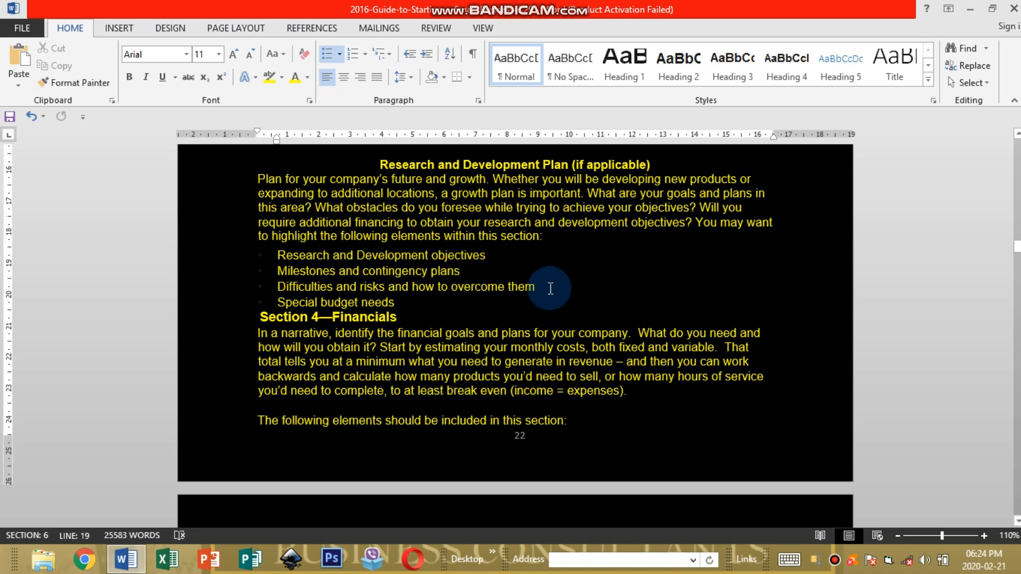
pyautogui.moveTo(388, 288)
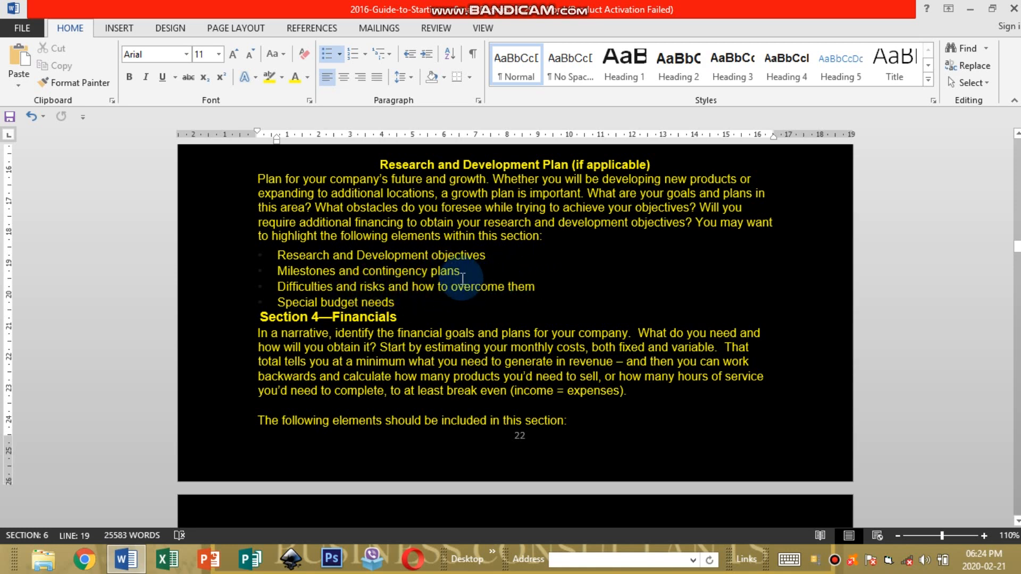
pyautogui.moveTo(438, 312)
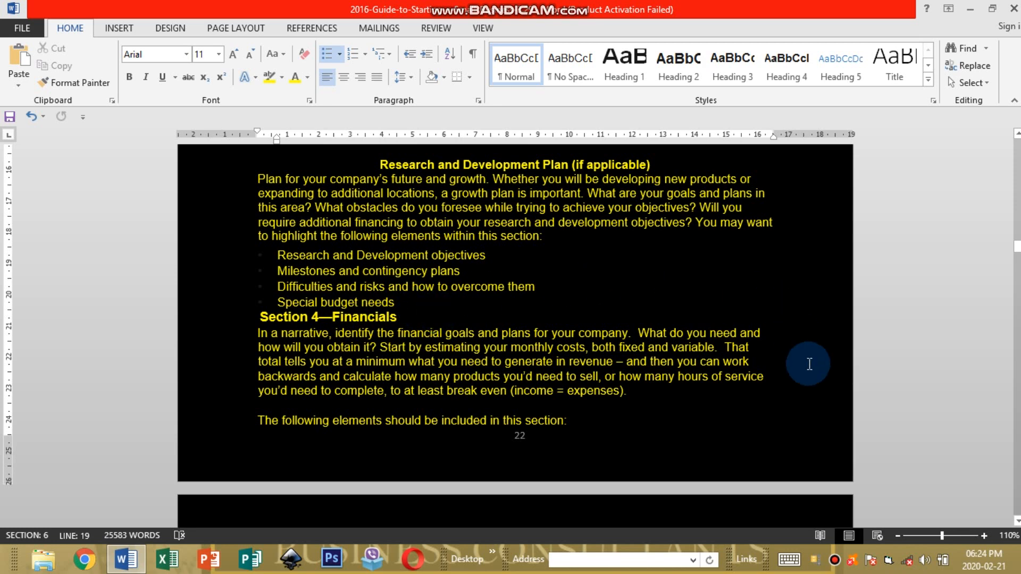
# Scroll down to Section 4—Financials and its list starting with the Assumption page
pyautogui.scroll(-3)
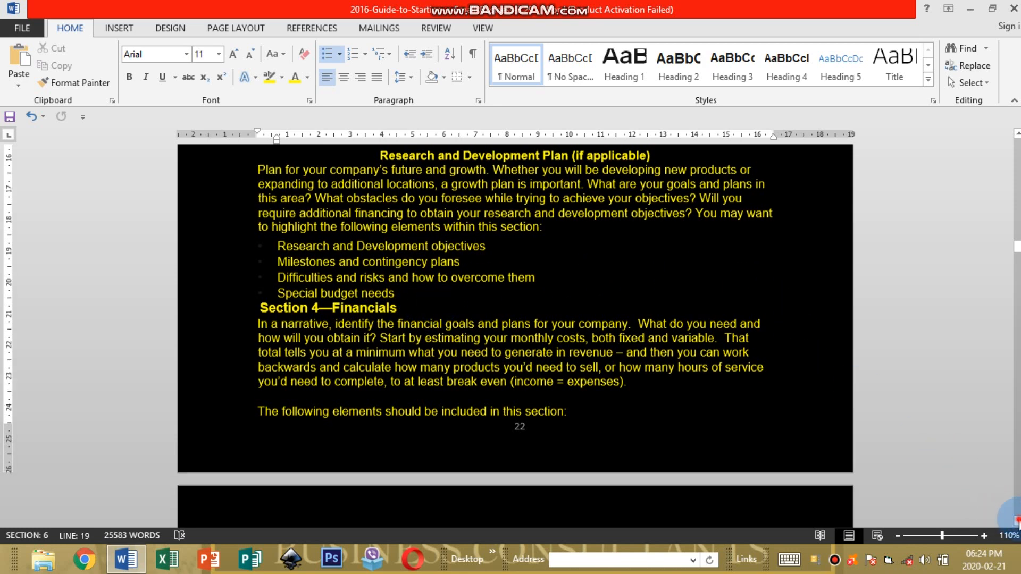
pyautogui.scroll(-3)
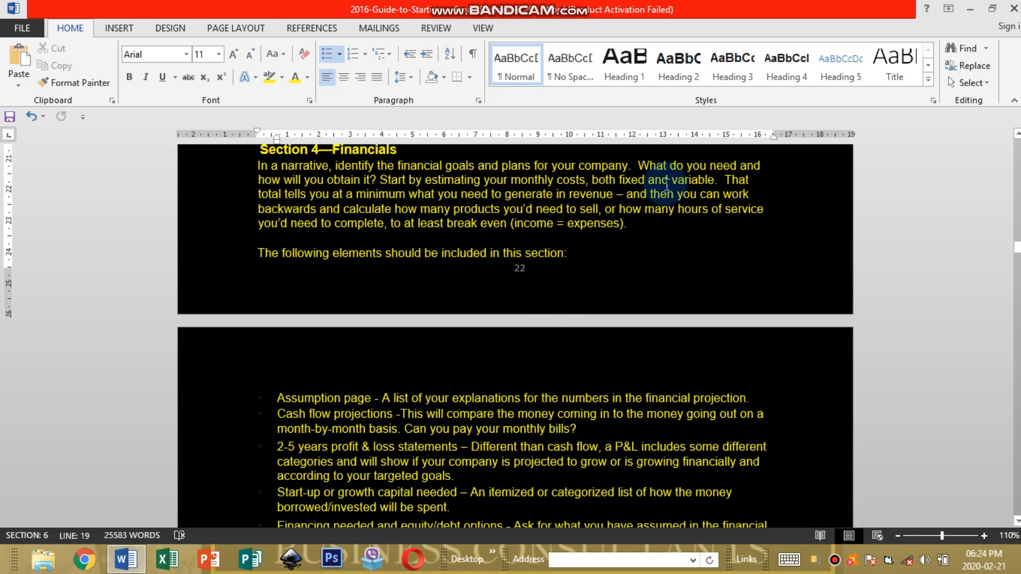
pyautogui.moveTo(619, 202)
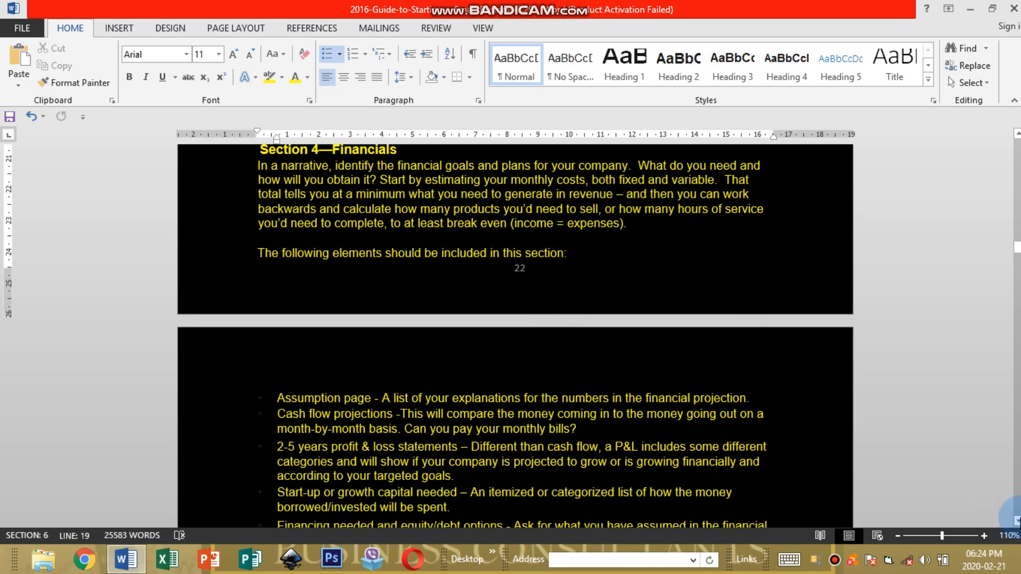
# Scroll down to the full Financials list through Exit strategy and the Appendix heading
pyautogui.scroll(-3)
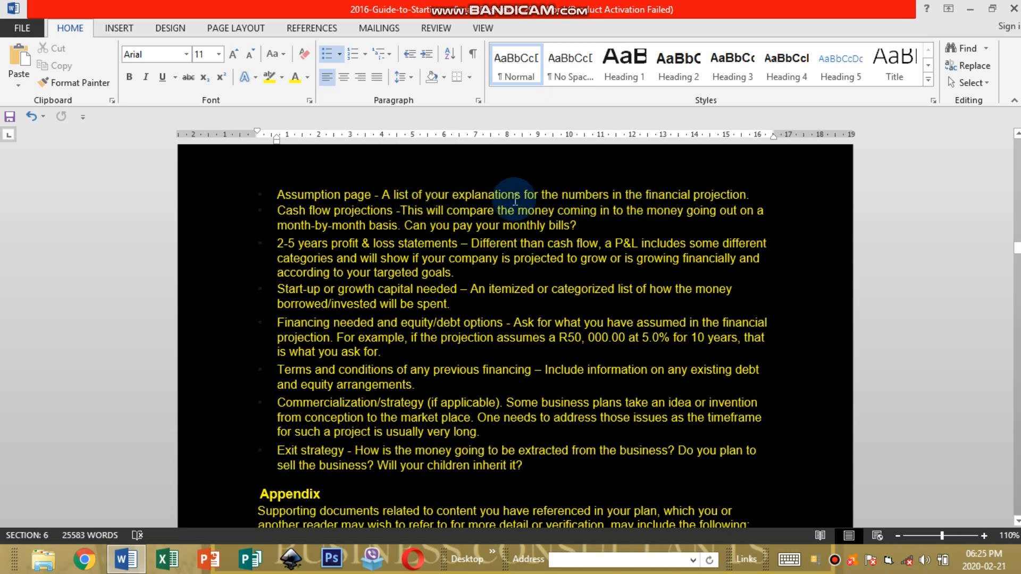
pyautogui.moveTo(446, 234)
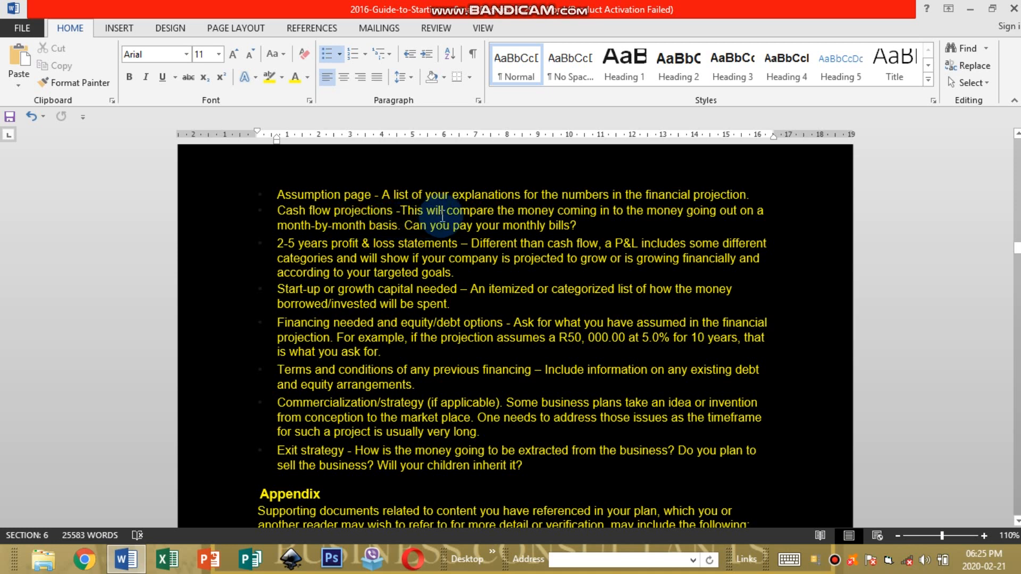
pyautogui.moveTo(629, 220)
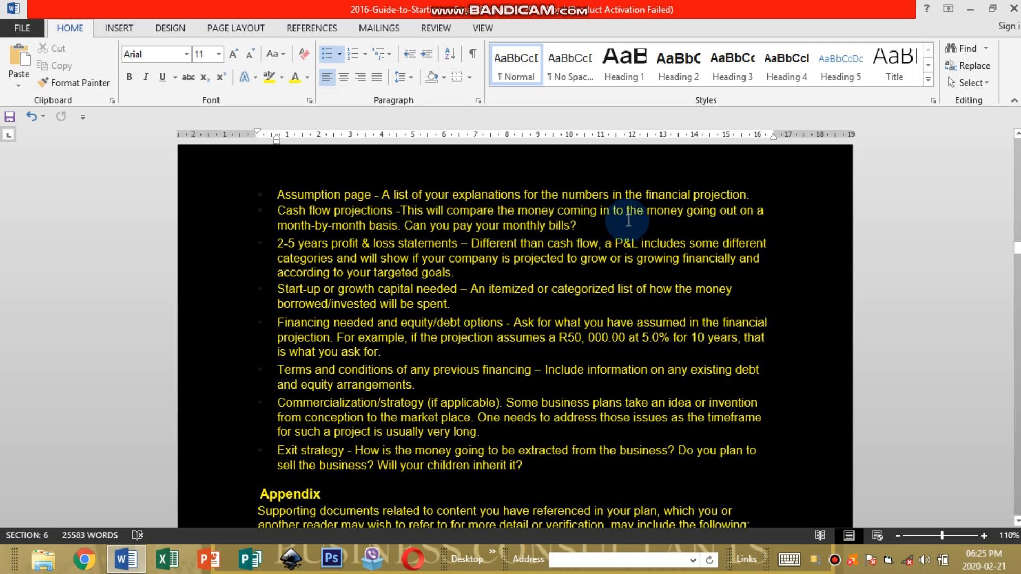
pyautogui.moveTo(684, 211)
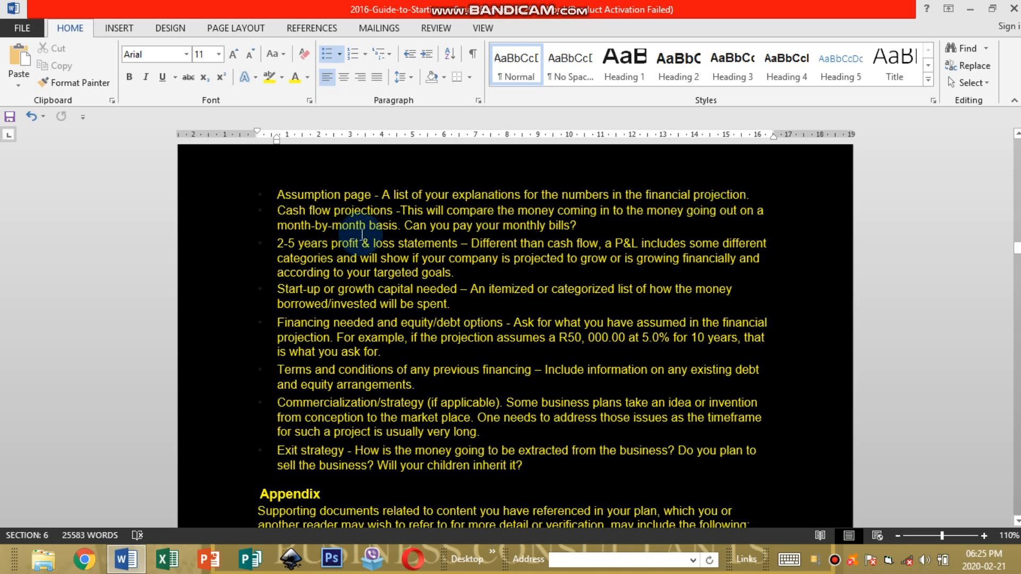
pyautogui.moveTo(441, 229)
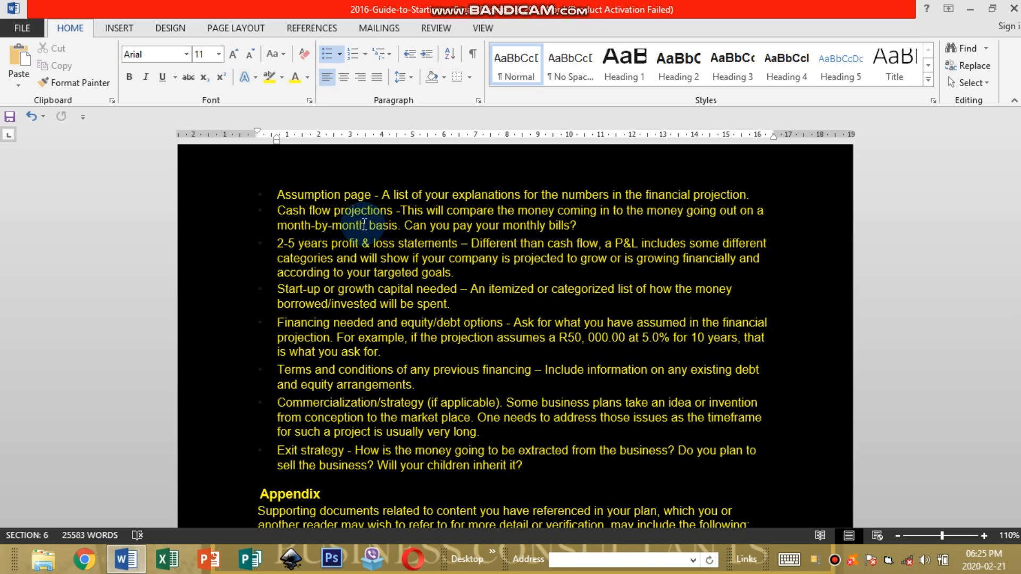
pyautogui.moveTo(300, 253)
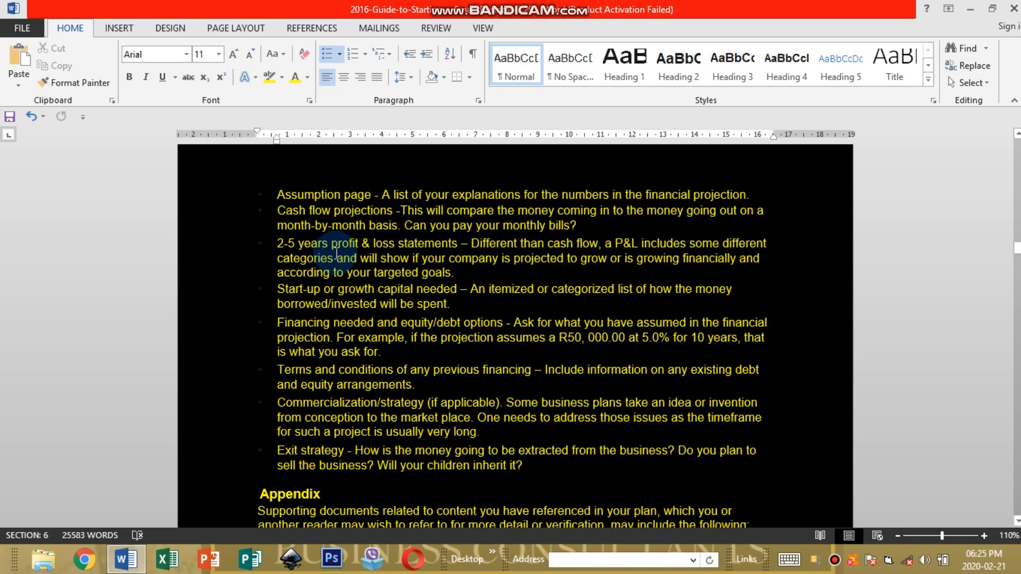
pyautogui.moveTo(452, 253)
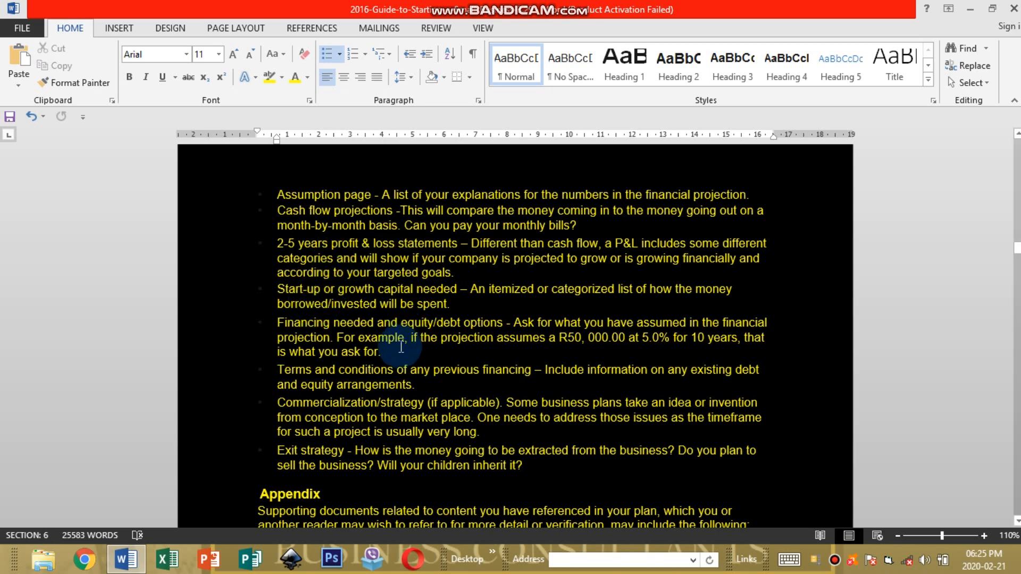
pyautogui.moveTo(305, 307)
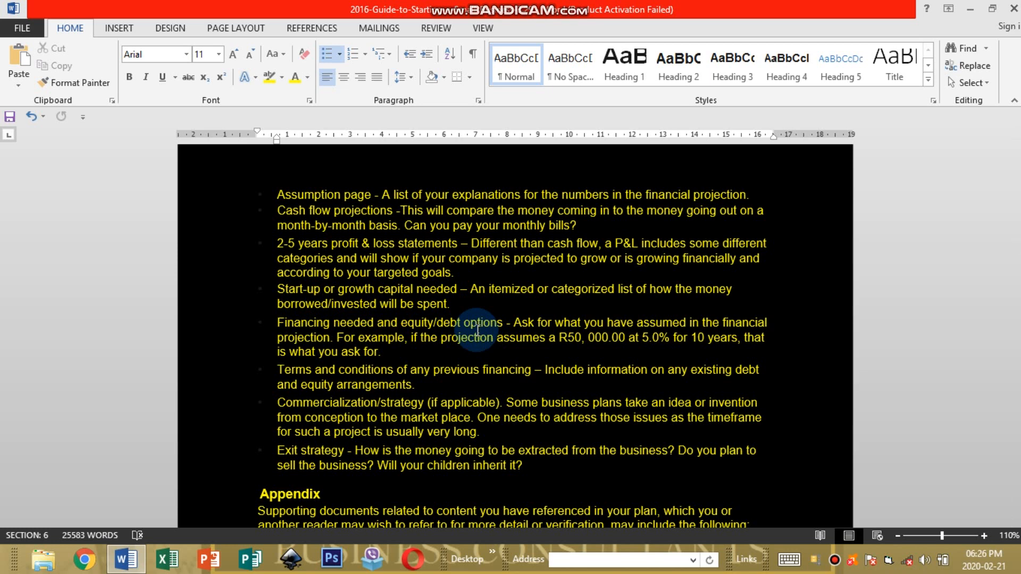
pyautogui.moveTo(592, 382)
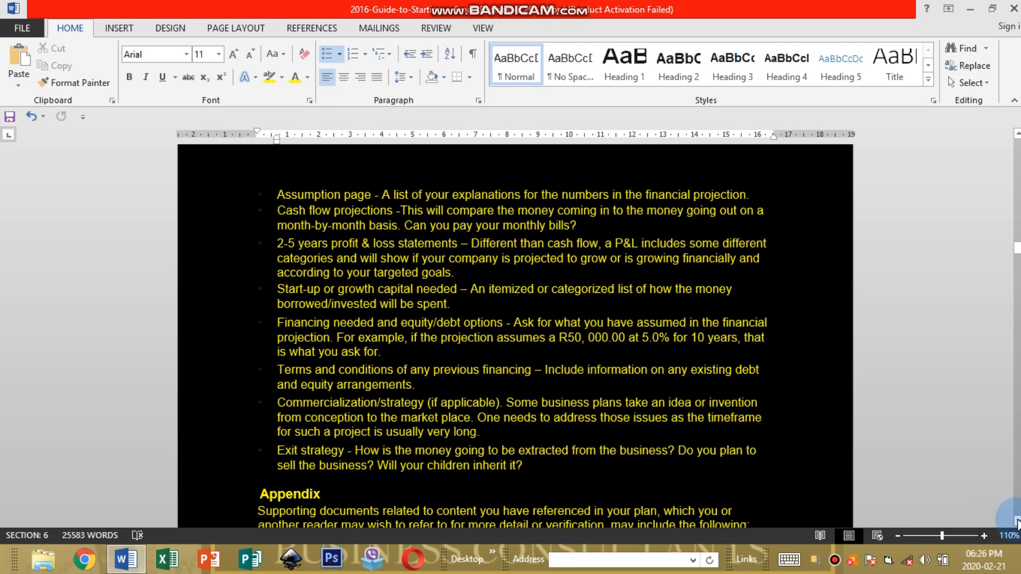
# Scroll down to the Appendix supporting-documents list through site/floor plans and Contracts
pyautogui.scroll(-3)
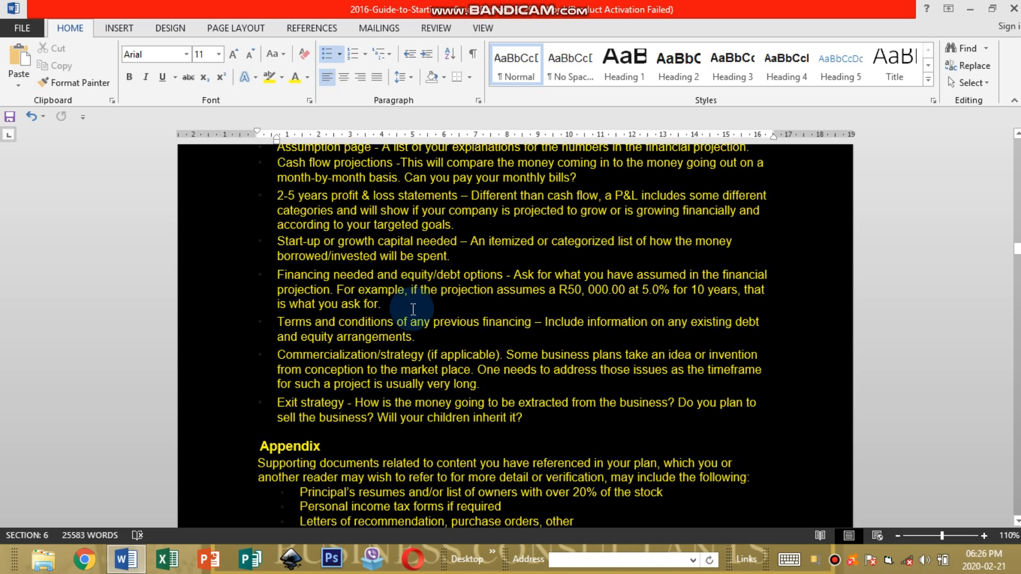
pyautogui.moveTo(457, 327)
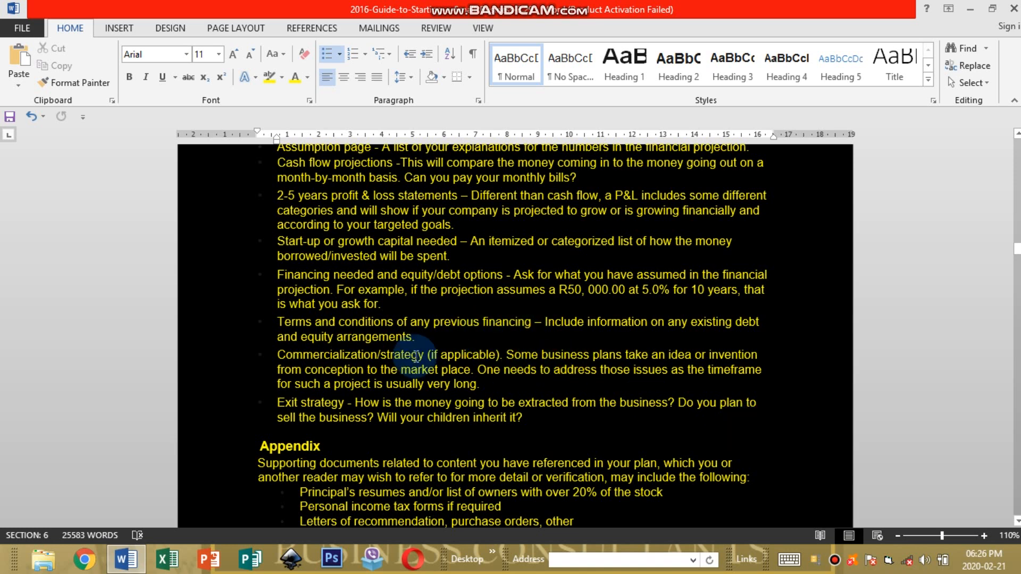
pyautogui.moveTo(289, 369)
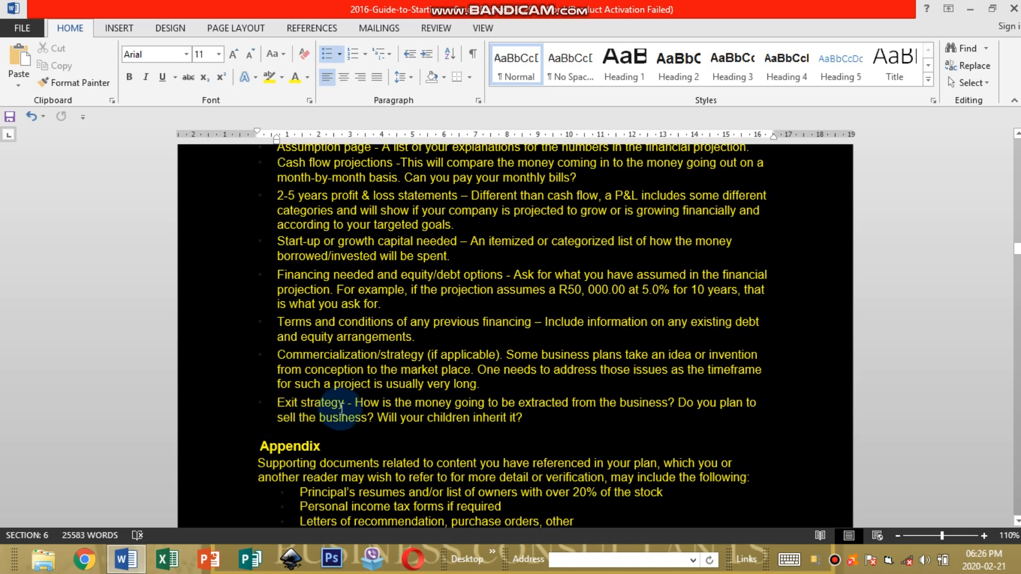
pyautogui.moveTo(592, 405)
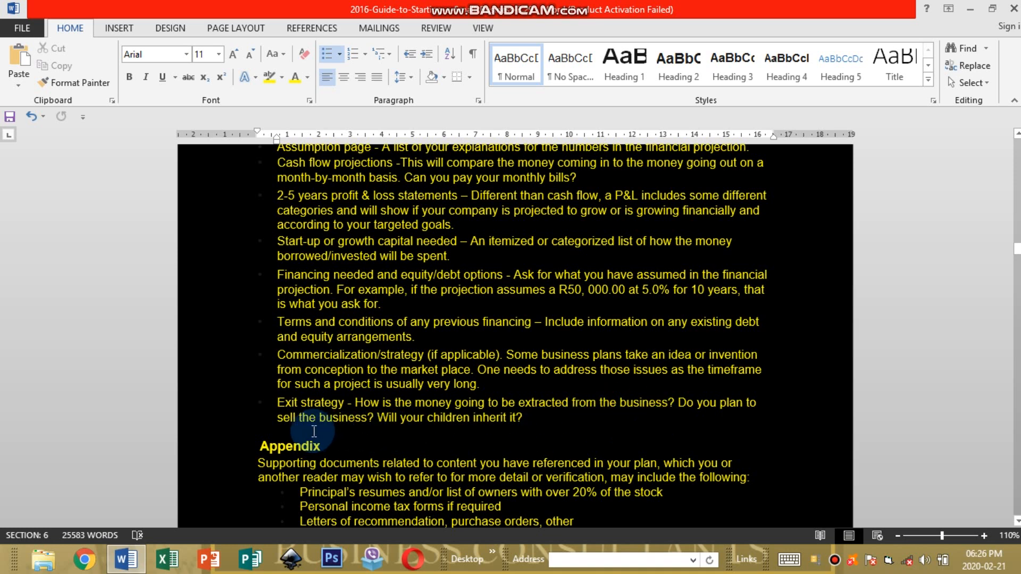
pyautogui.moveTo(491, 423)
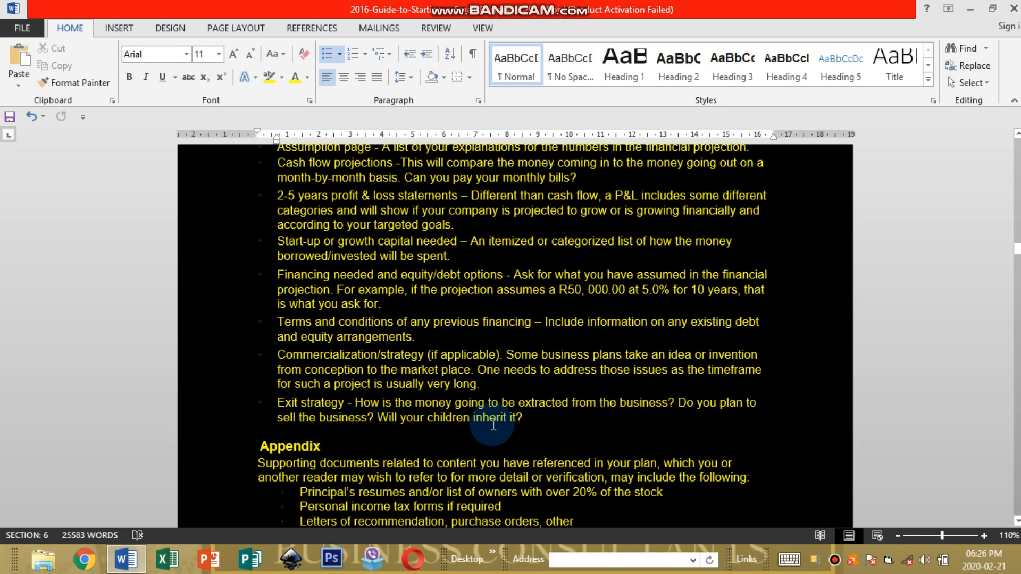
pyautogui.moveTo(981, 512)
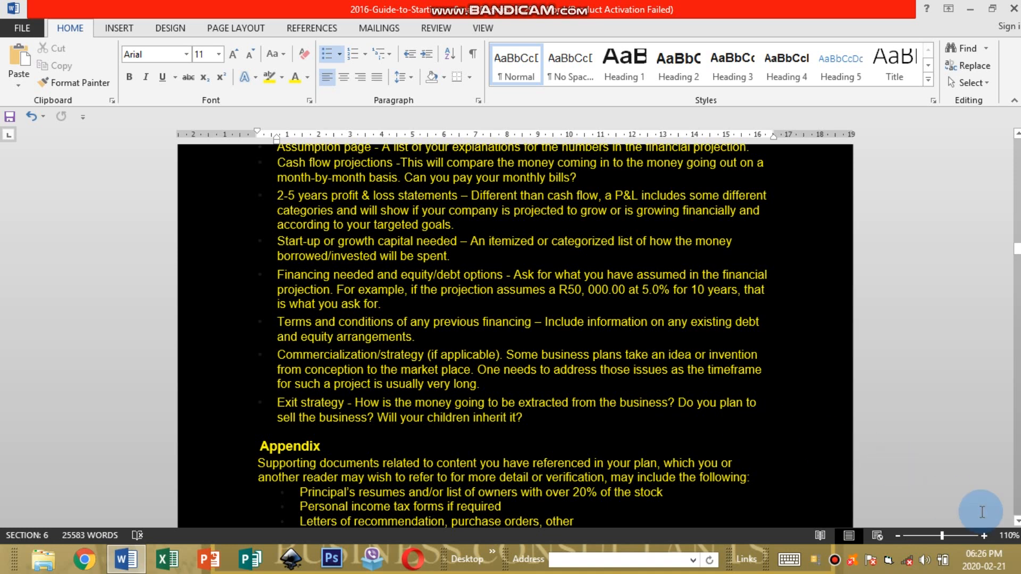
pyautogui.scroll(-3)
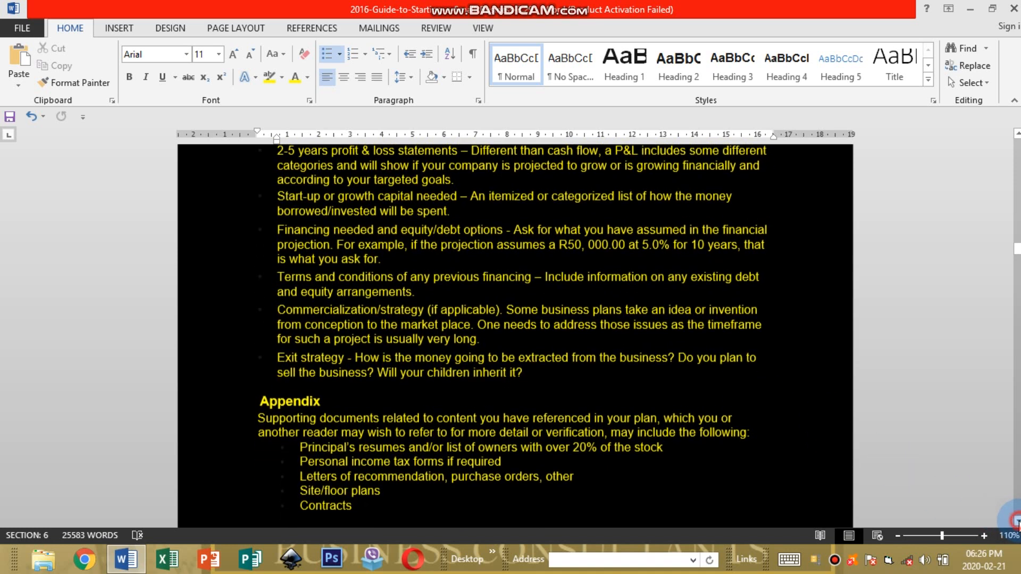
# Scroll down to 'And now that the plan is complete....' and the Cover Page section
pyautogui.scroll(-3)
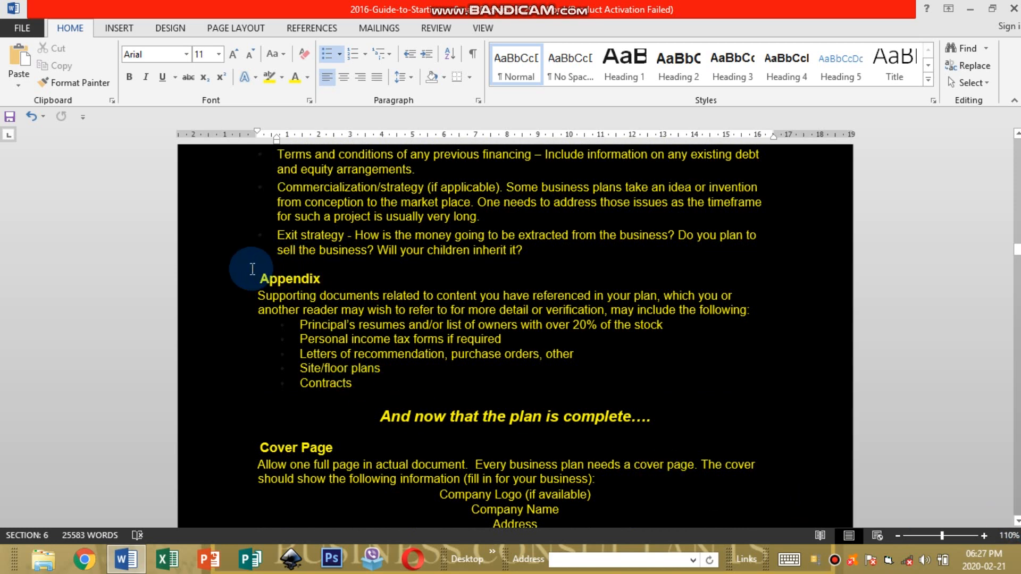
pyautogui.moveTo(435, 303)
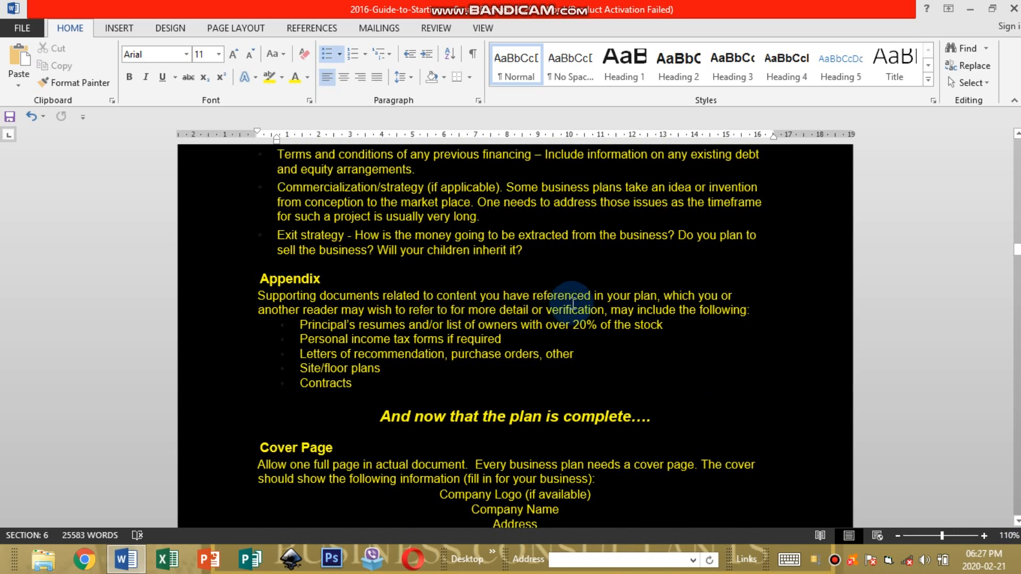
pyautogui.moveTo(645, 301)
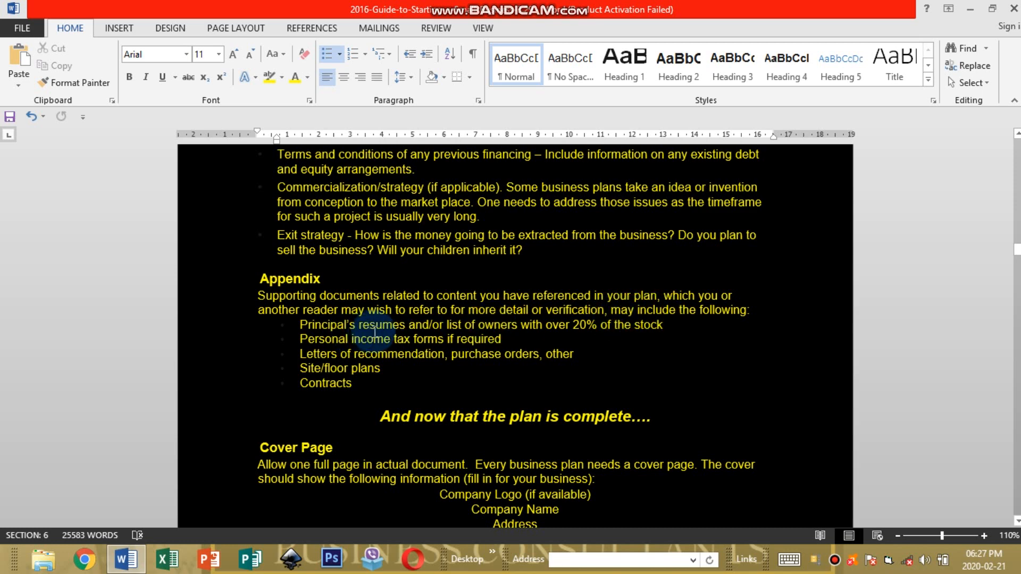
pyautogui.moveTo(409, 325)
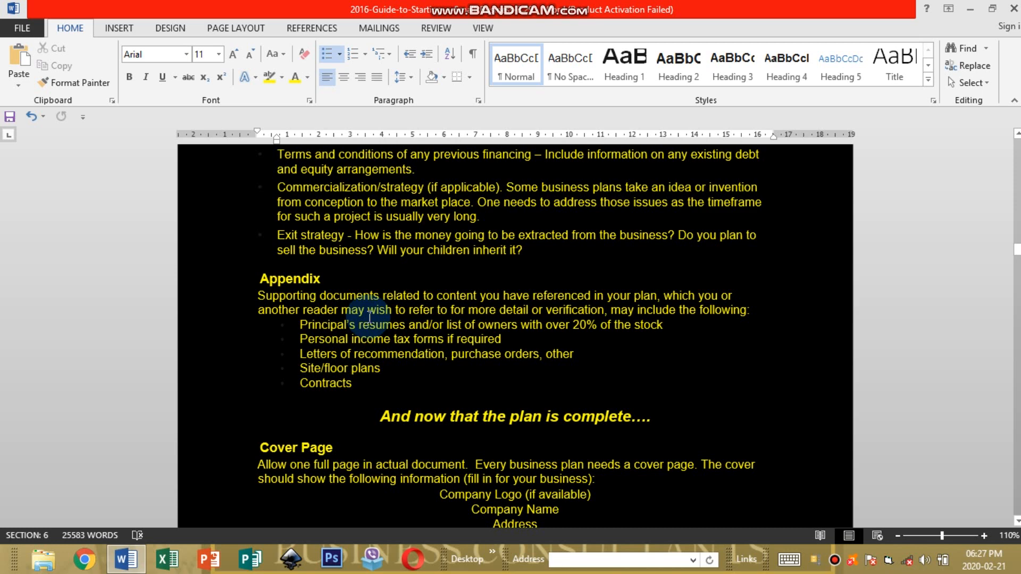
pyautogui.moveTo(445, 417)
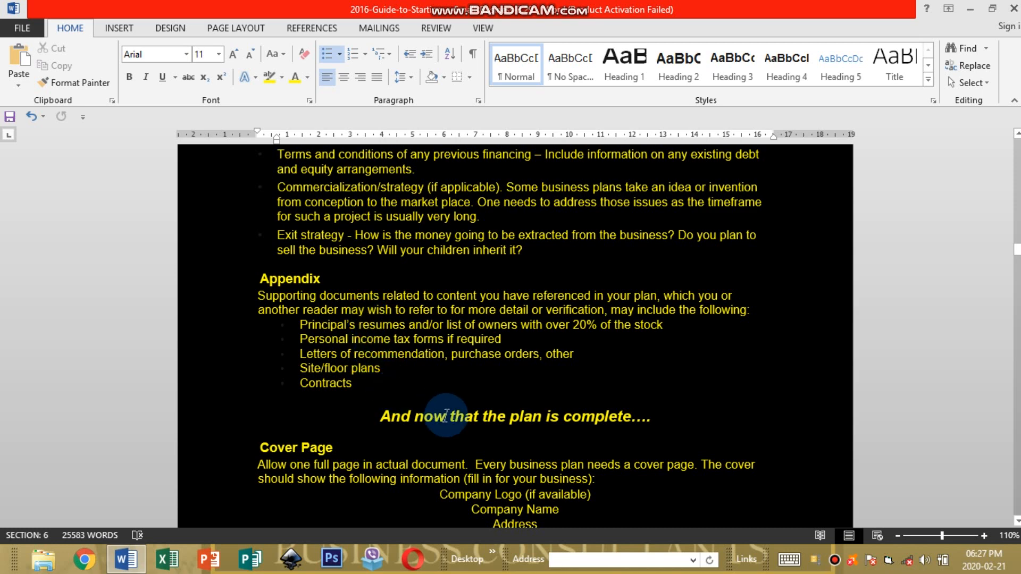
pyautogui.moveTo(552, 416)
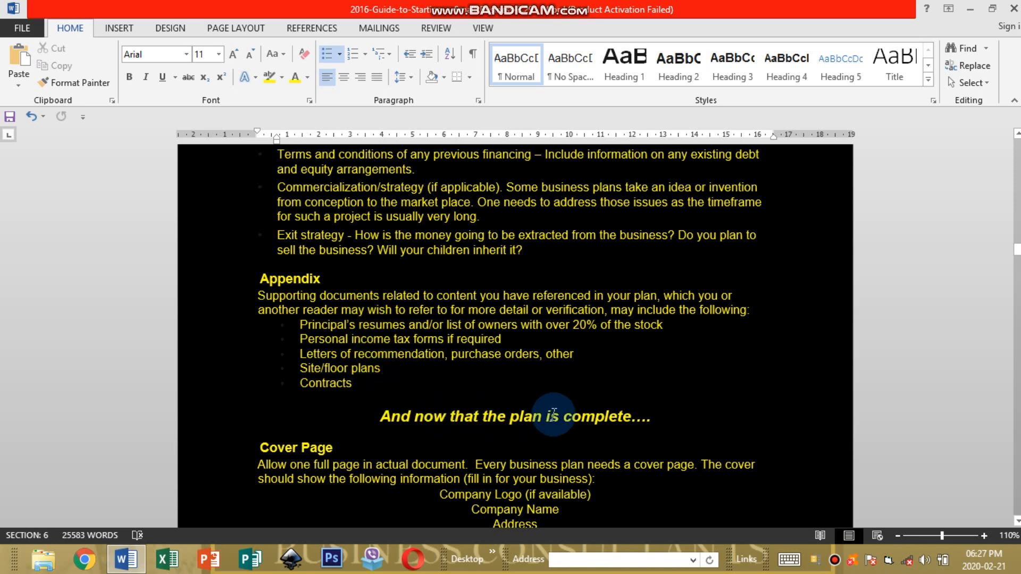